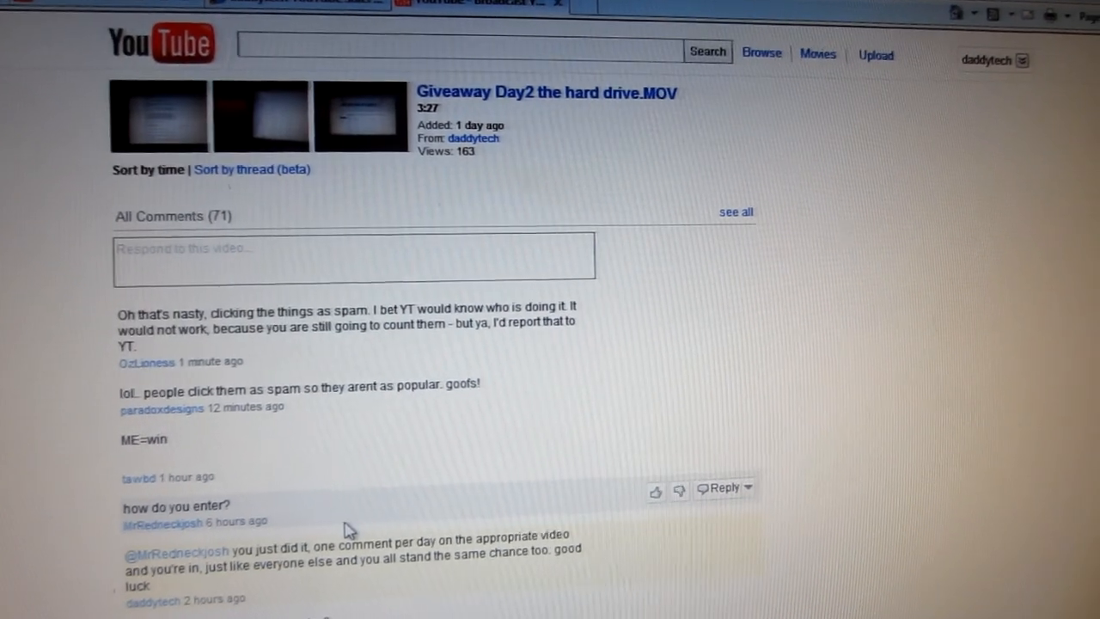
pyautogui.scroll(-3)
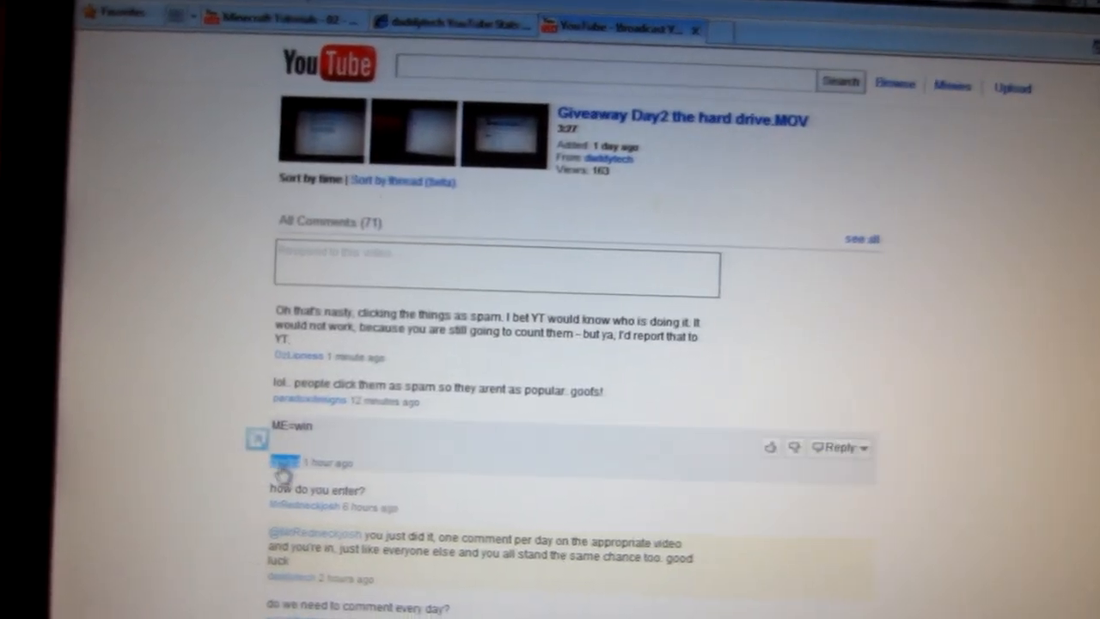
pyautogui.rightClick(284, 472)
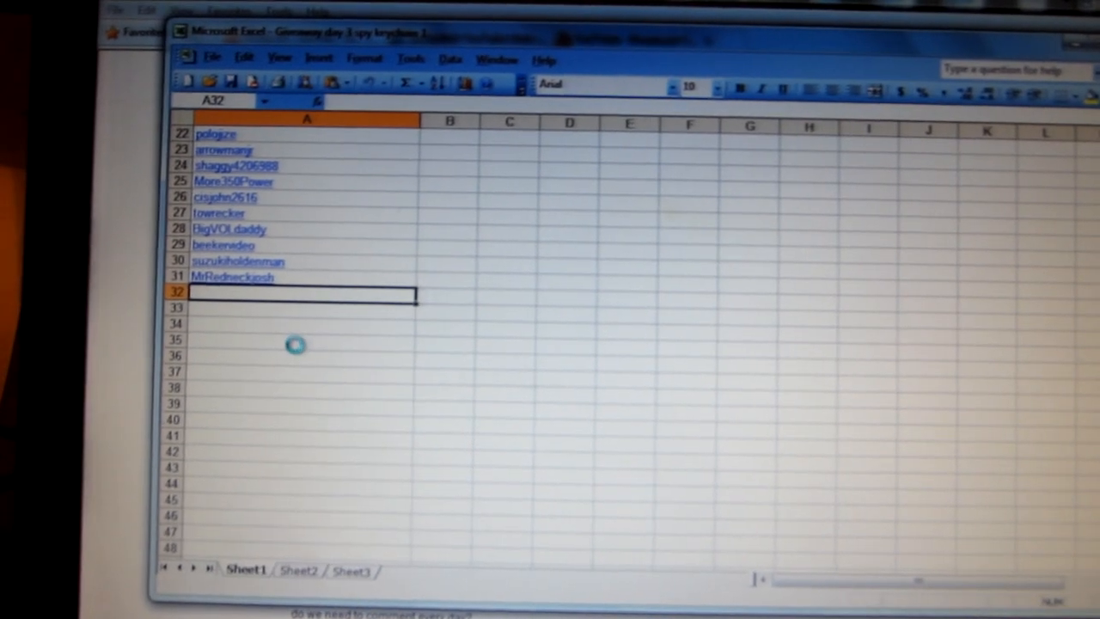
pyautogui.write('tawbd')
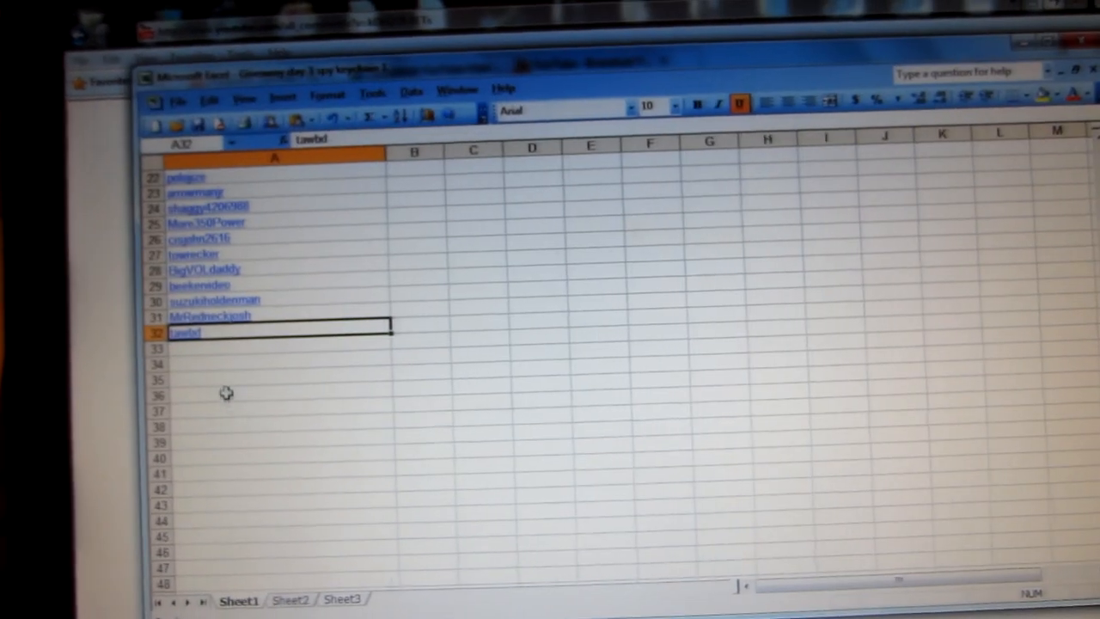
pyautogui.write('paradoxdesigns')
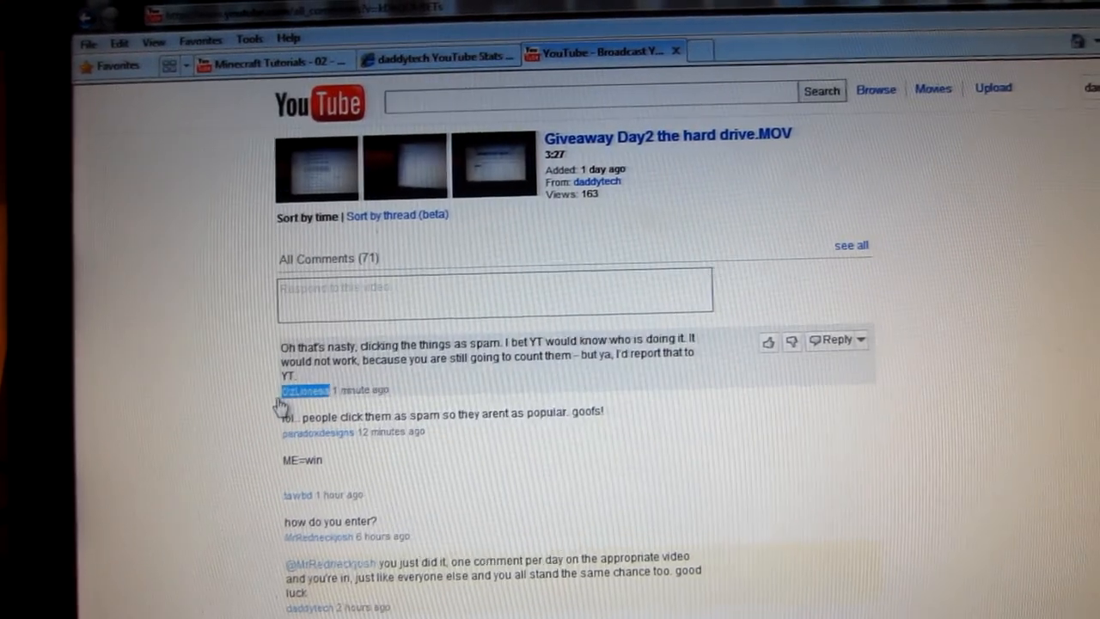
pyautogui.rightClick(306, 389)
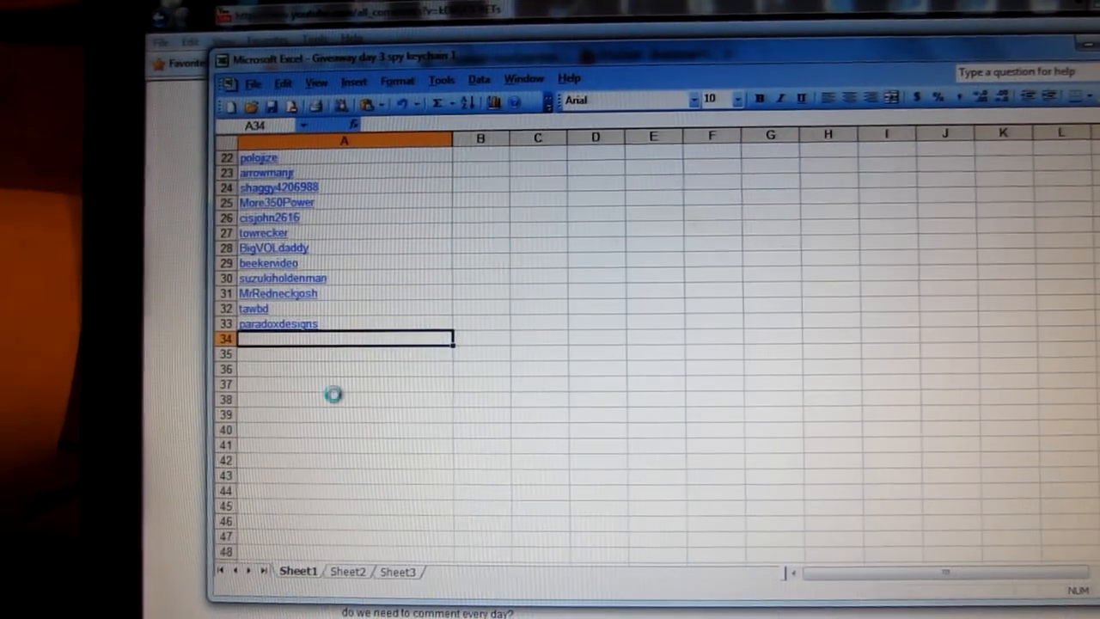
pyautogui.write('OzLioness')
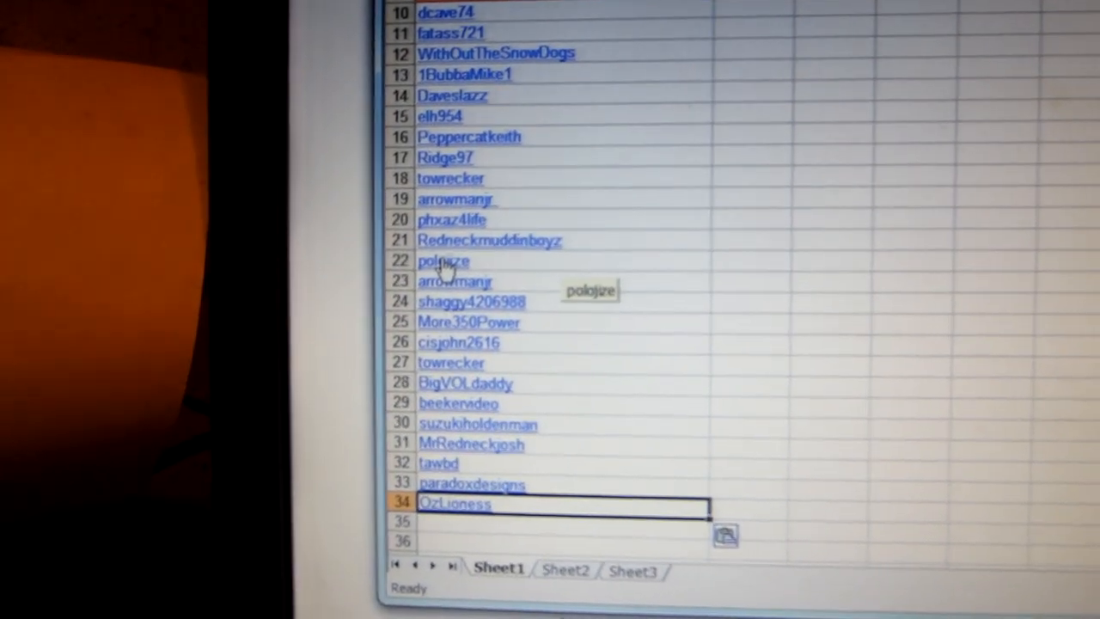
pyautogui.scroll(3)
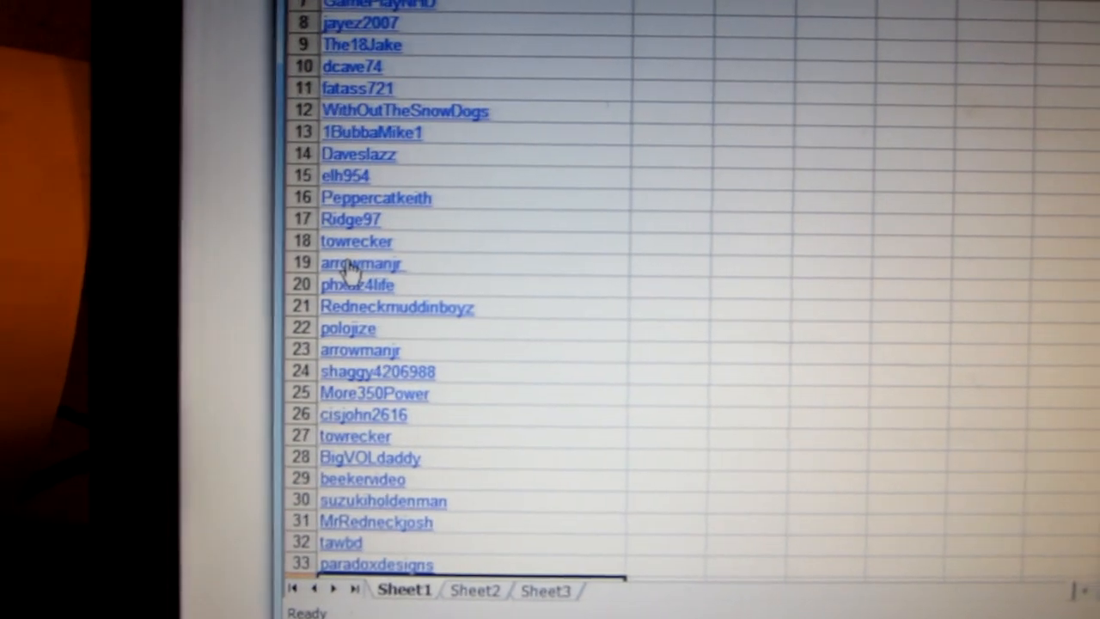
pyautogui.scroll(3)
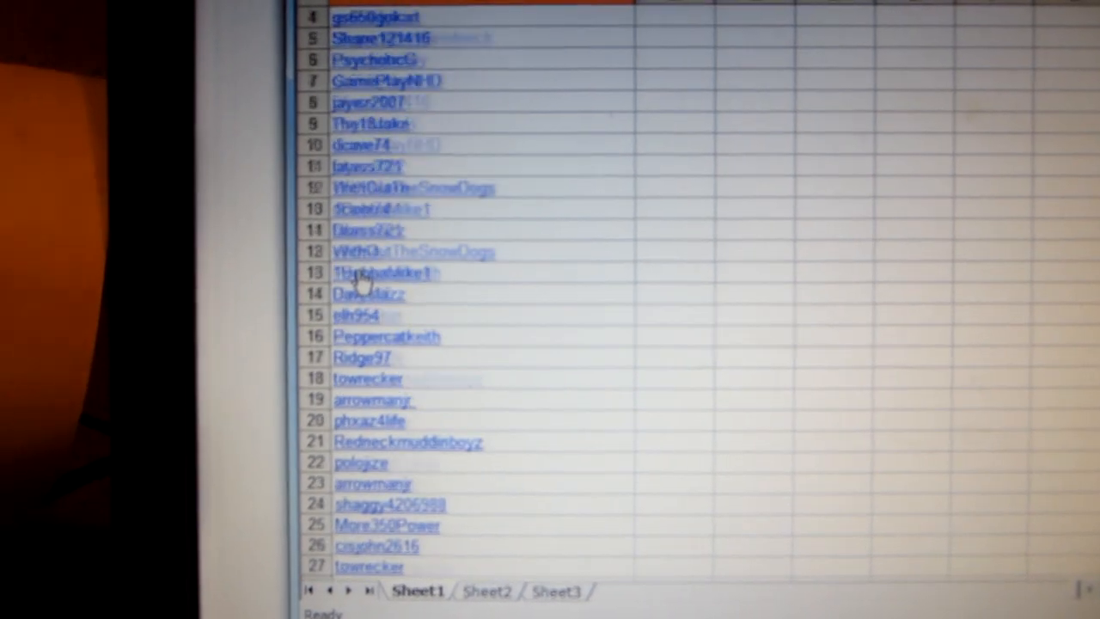
pyautogui.scroll(3)
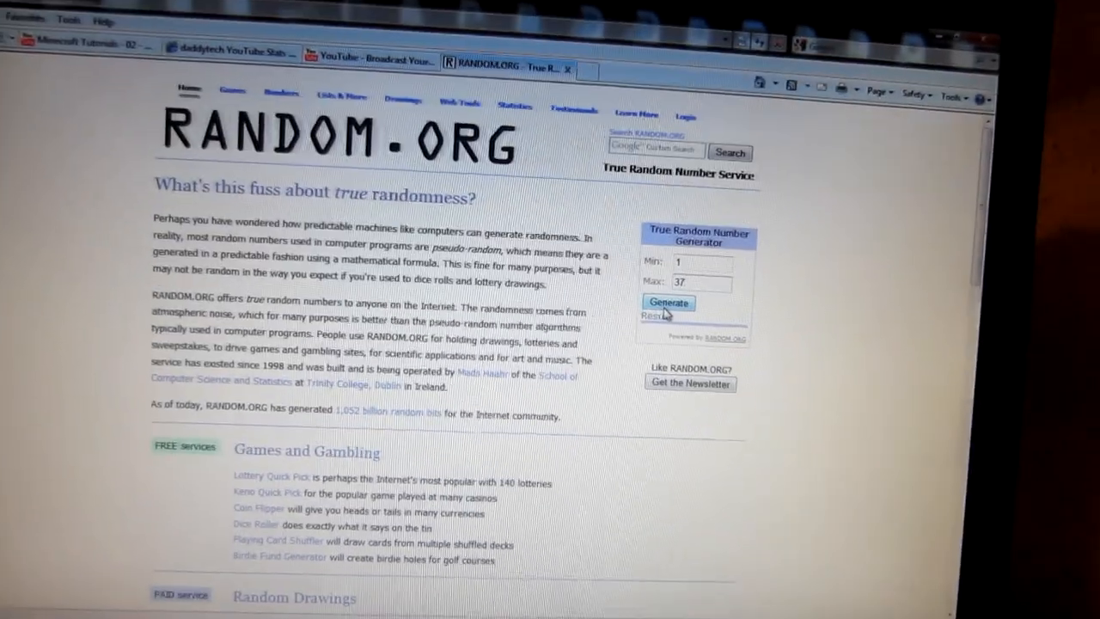
# Generate a random winning number from the 1 to 37 range.
pyautogui.click(668, 302)
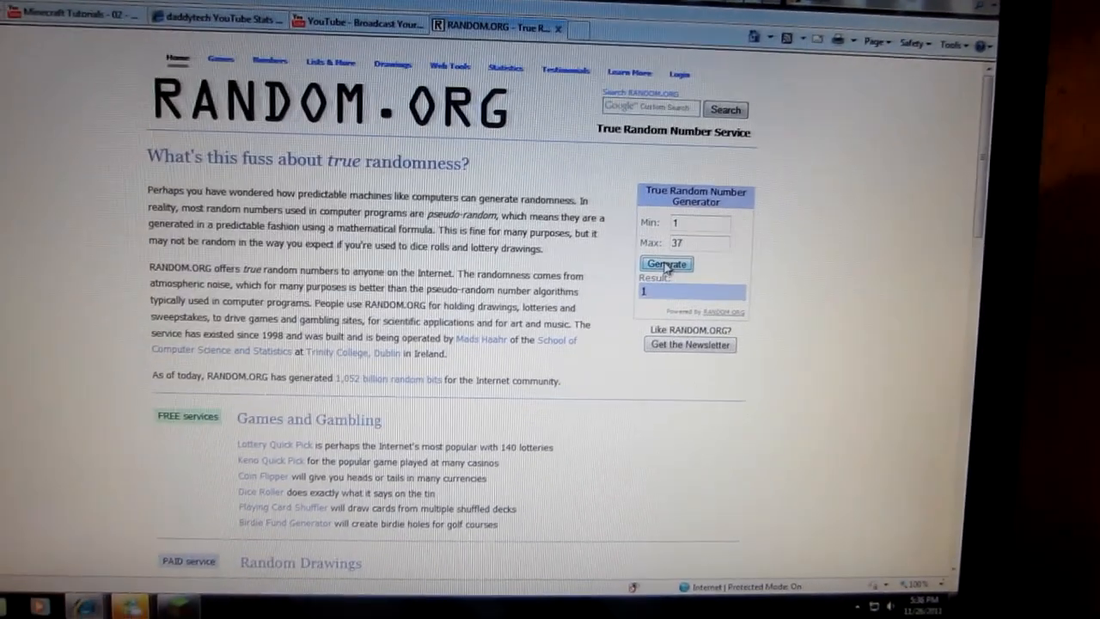